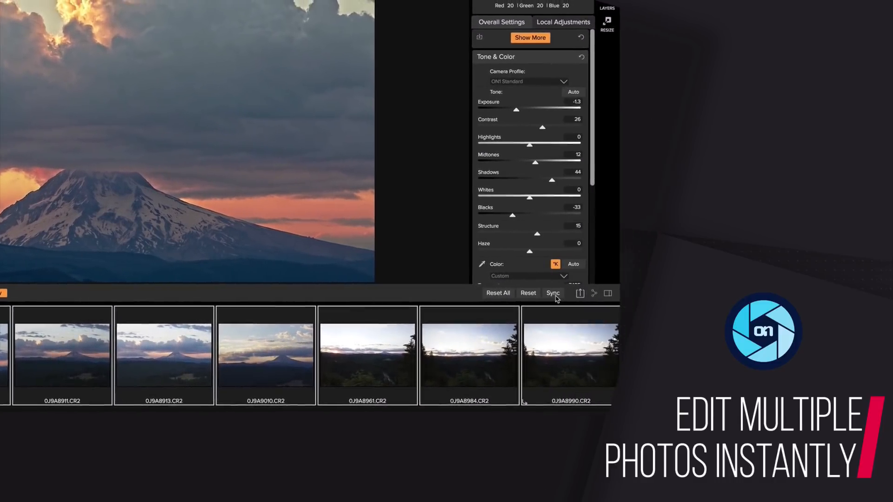
Select the 0J9A8915.CR2 mountain sunset thumbnail in the Browse grid.
click(553, 293)
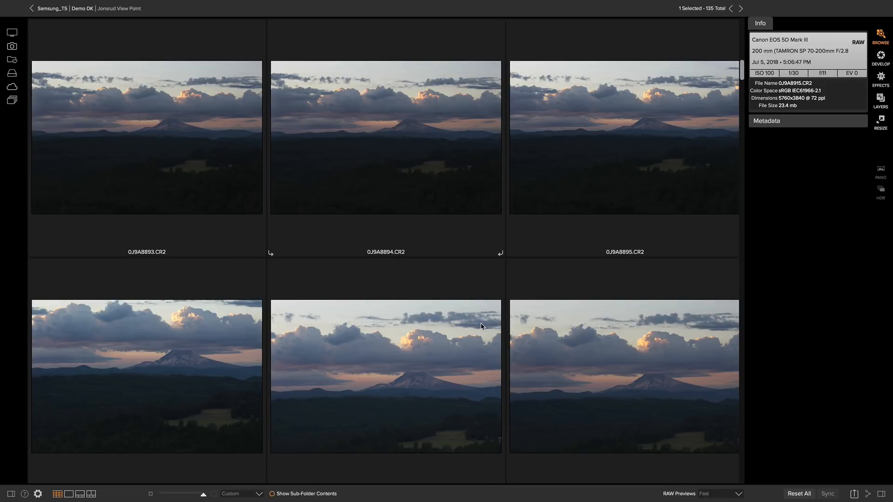
scroll(down, 3)
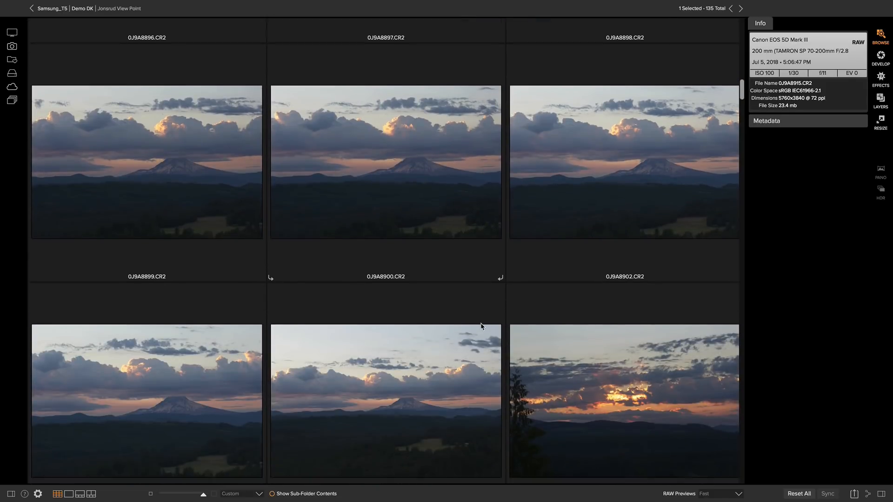
scroll(down, 3)
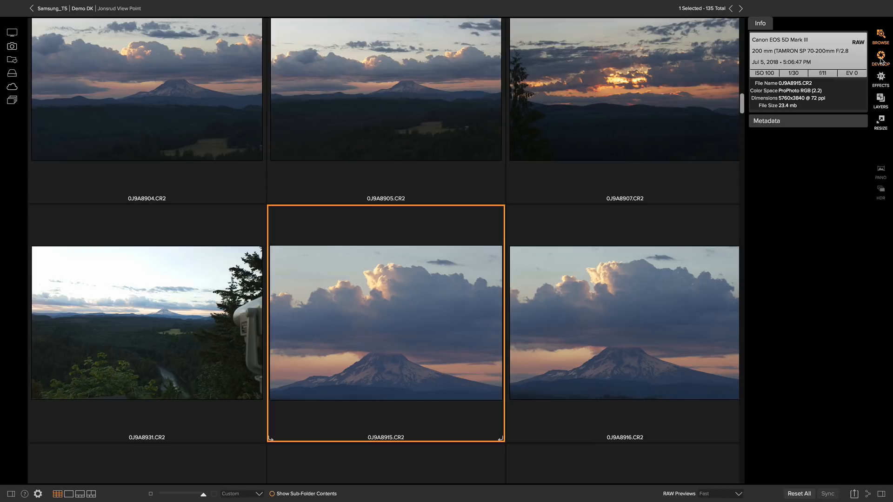
Switch the selected photo into the Develop module.
click(880, 58)
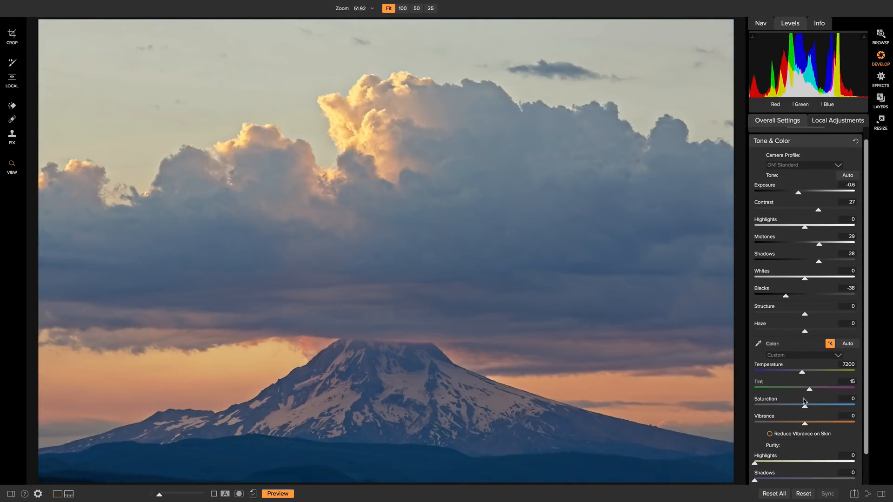
Stack Sunshine, Split Tone, LUTs and Color Enhancer effects, with Color Enhancer Saturation at -6.
click(880, 79)
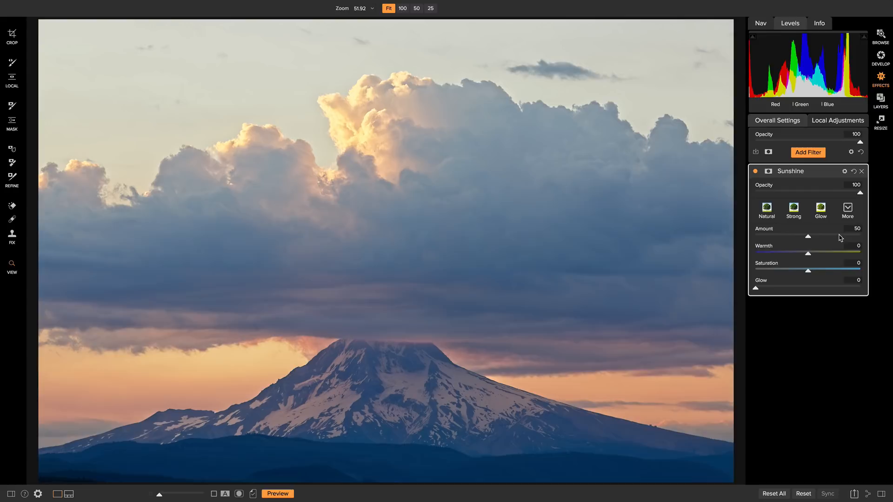
click(806, 152)
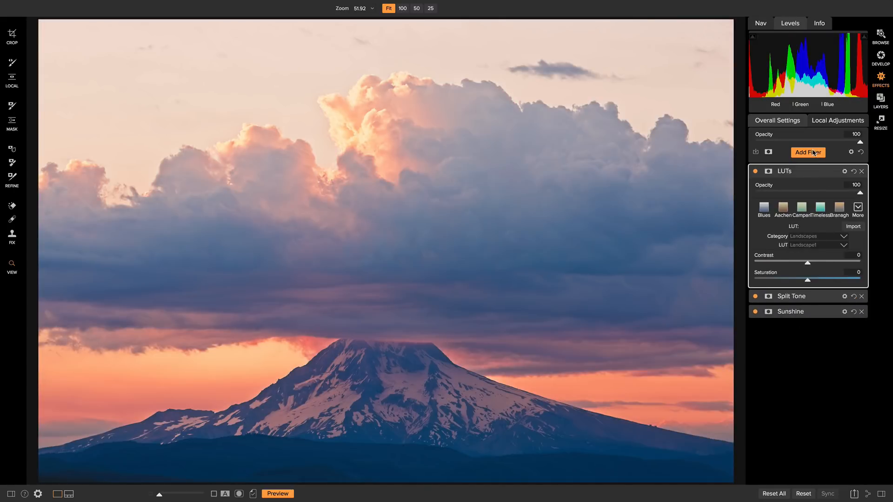
click(777, 120)
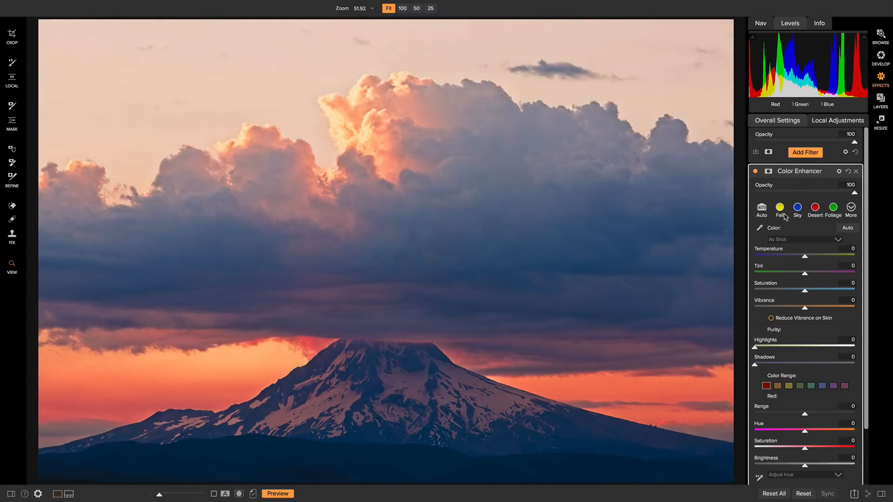
drag(805, 290, 798, 290)
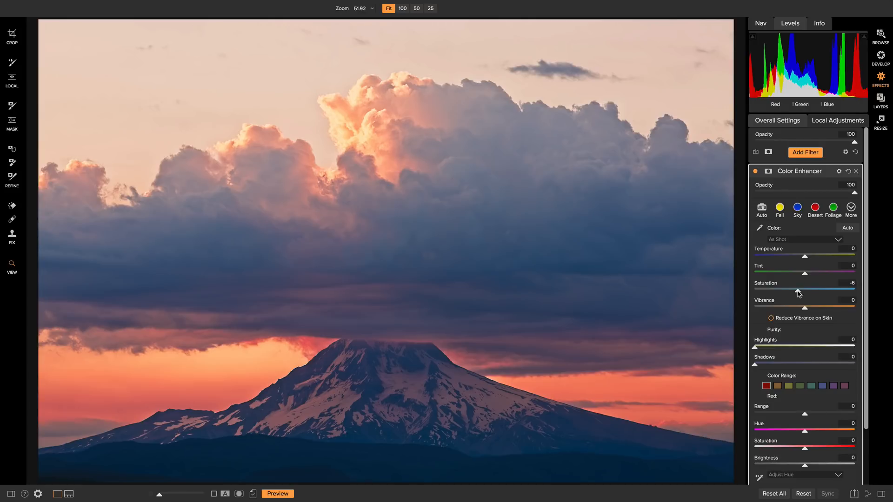
mouse_move(419, 331)
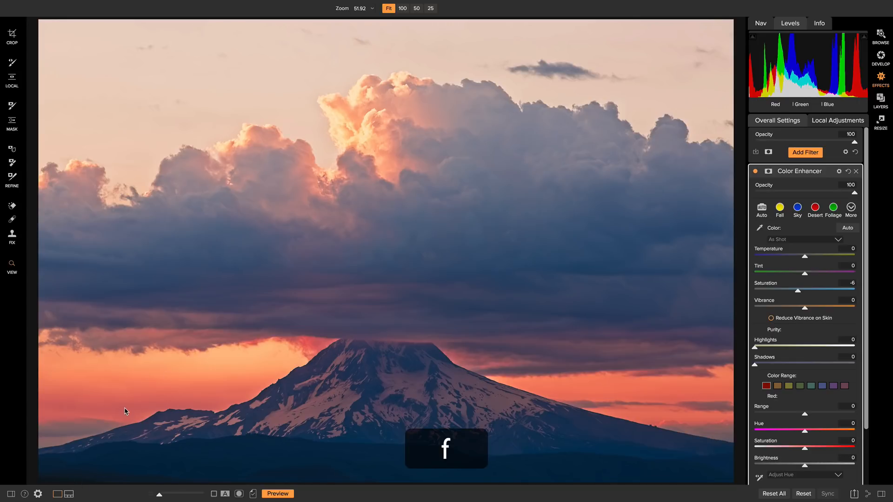
Sync the warm look from 0J9A8915.CR2 to its neighbouring filmstrip shots, then return to Browse.
click(68, 385)
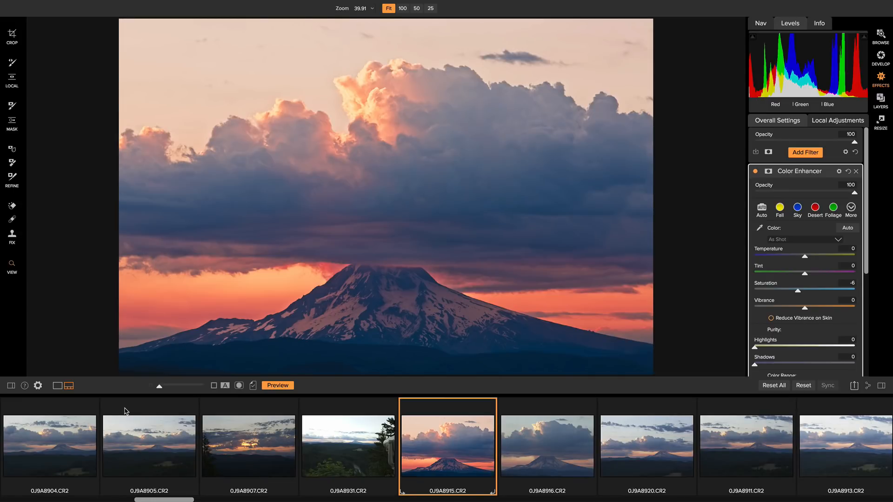
mouse_move(537, 474)
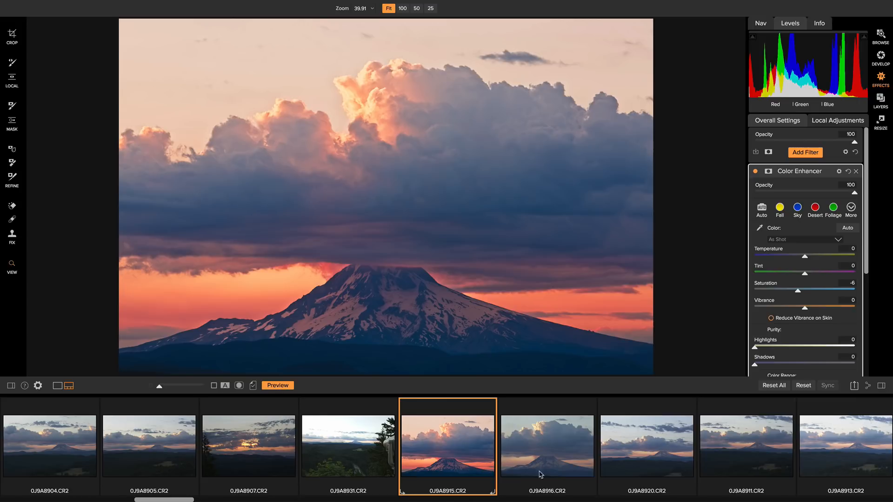
scroll(right, 3)
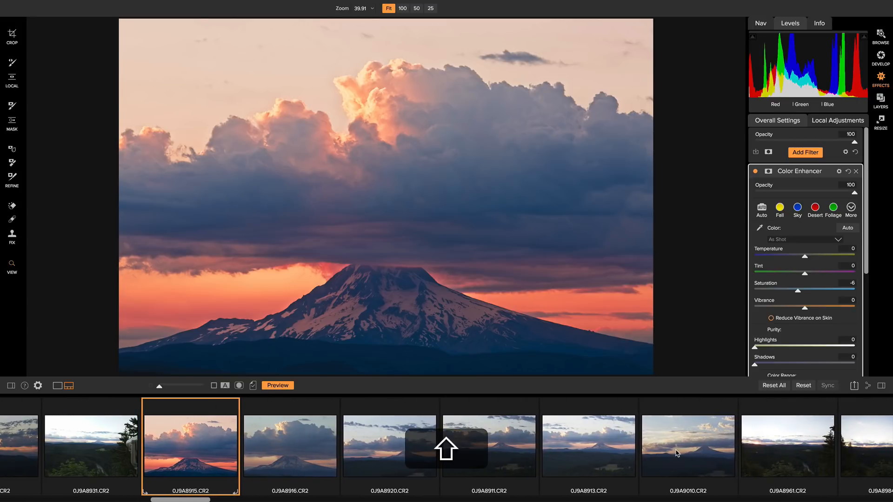
mouse_move(676, 452)
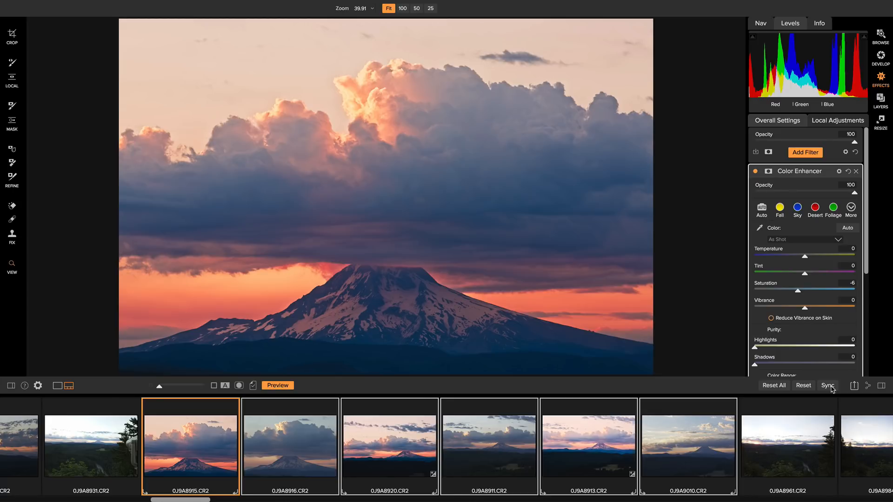
click(828, 385)
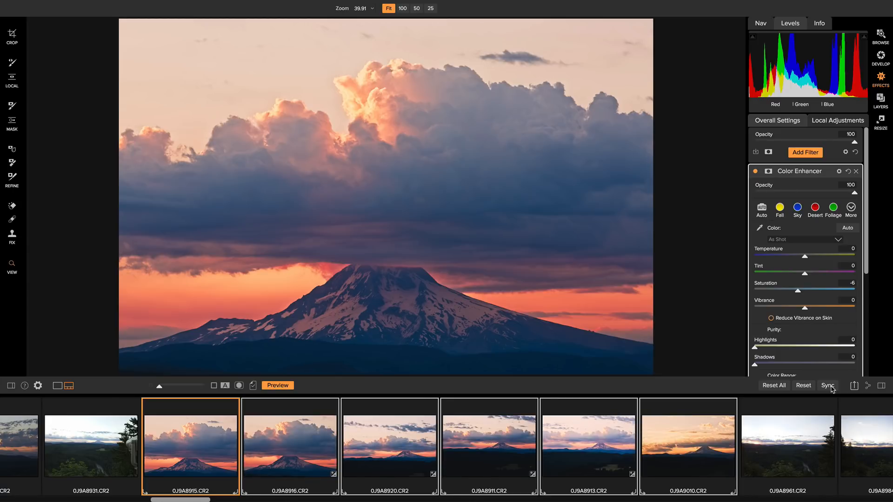
click(877, 39)
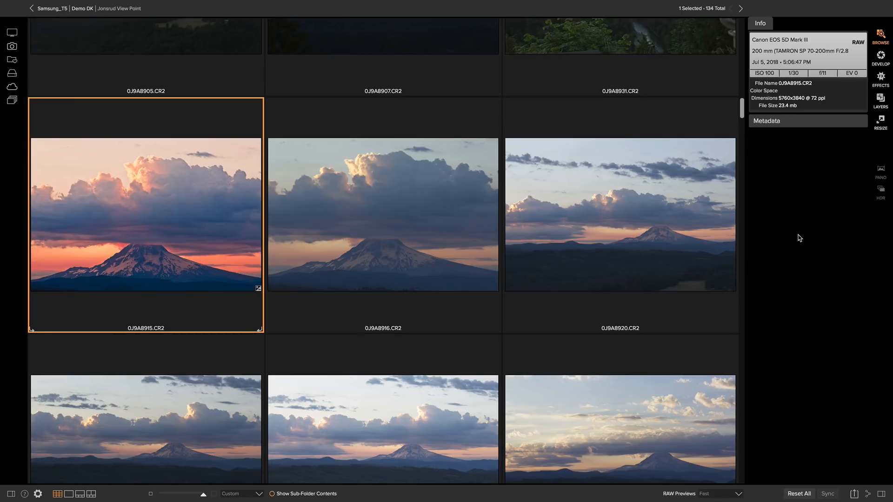
mouse_move(335, 213)
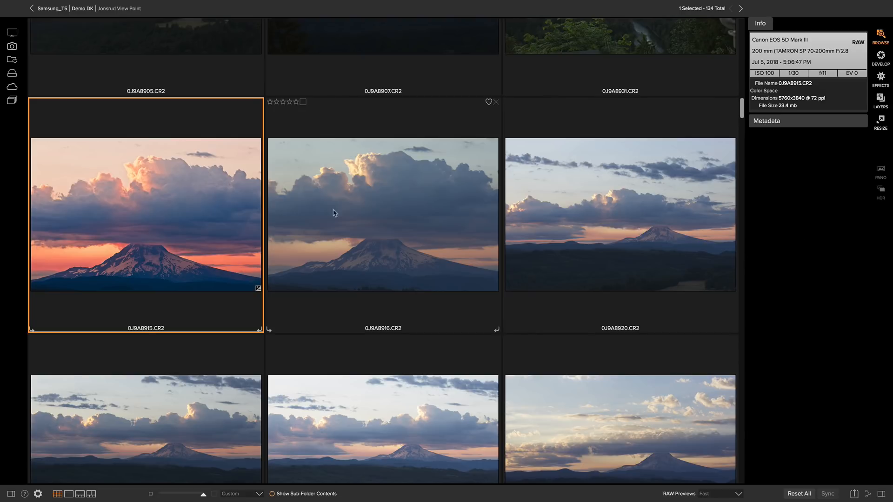
mouse_move(88, 197)
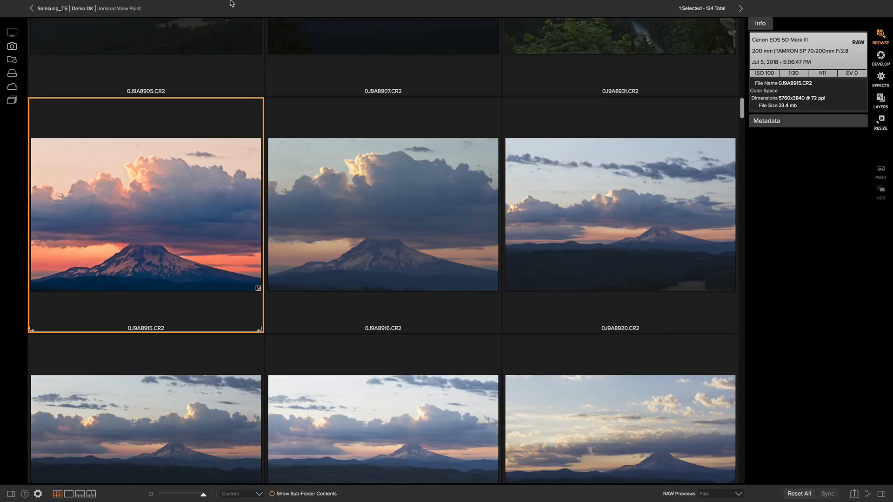
Paste All Settings onto the six selected sunset photos.
click(208, 4)
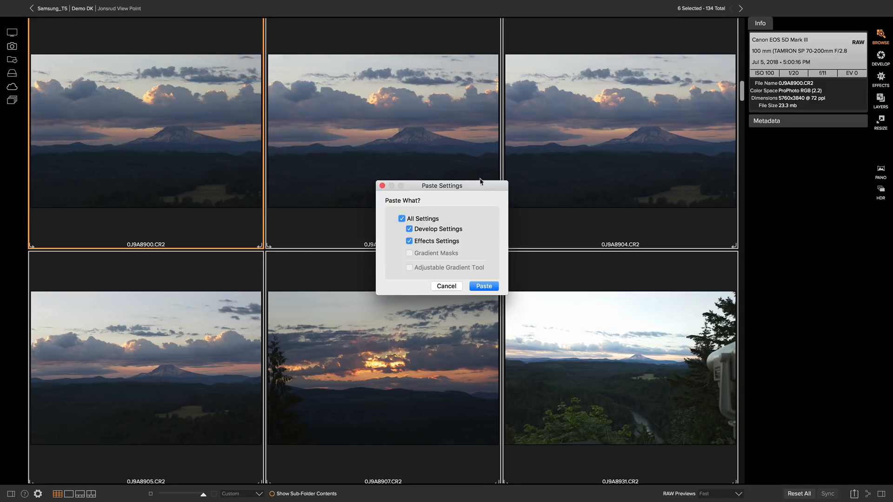
click(484, 287)
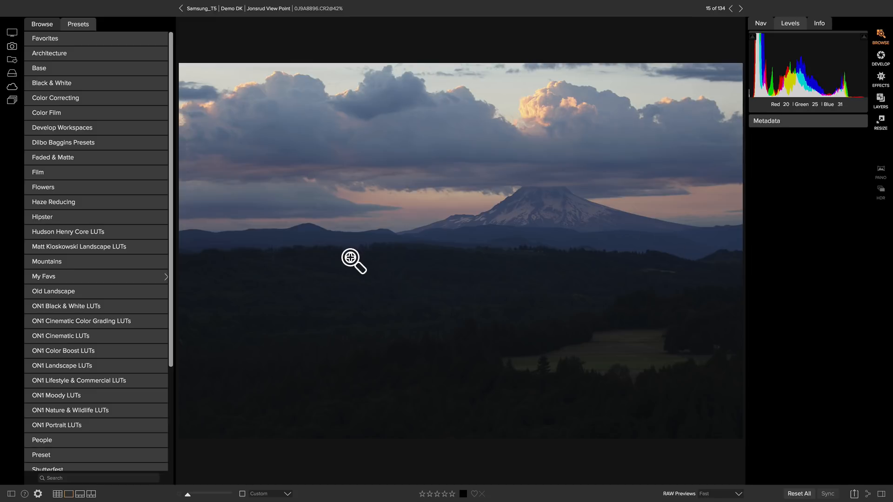
Show the Color Correcting presets and apply a White Balance preset to 0J9A8896.
click(56, 98)
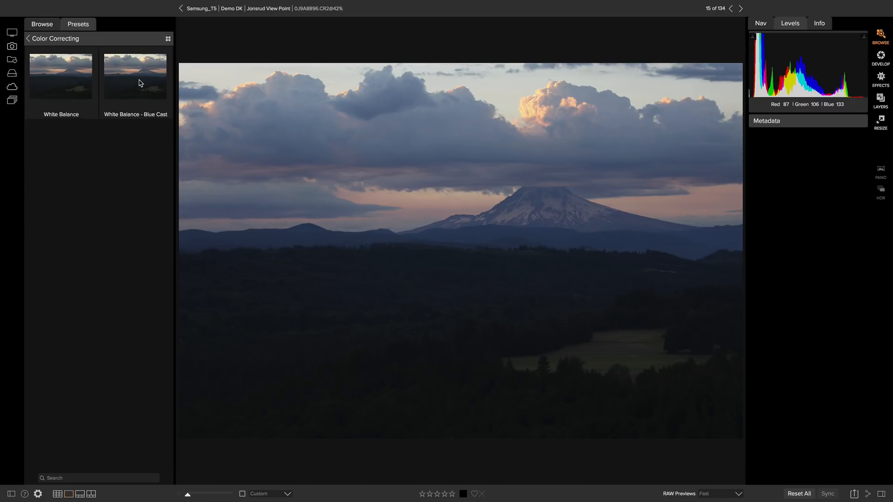
click(134, 76)
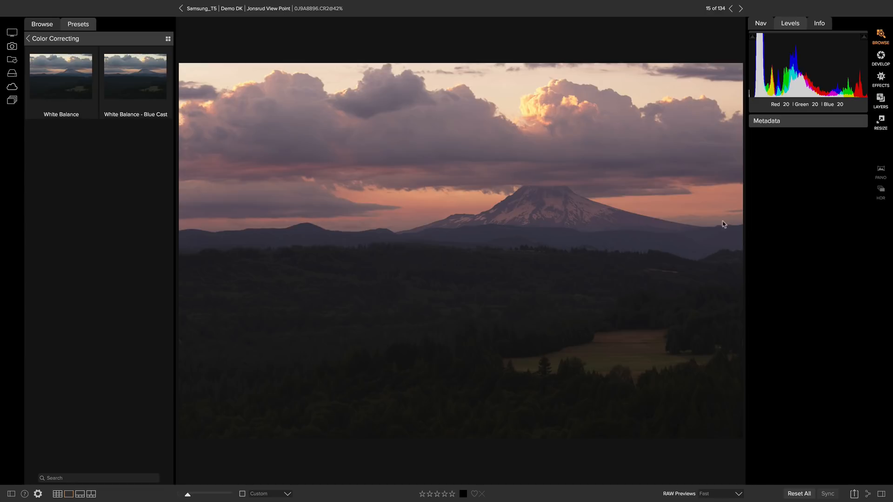
Set the import source to Samsung_T5 > Demo DK > Jonsrud View Point, listing its 134 photos.
click(111, 4)
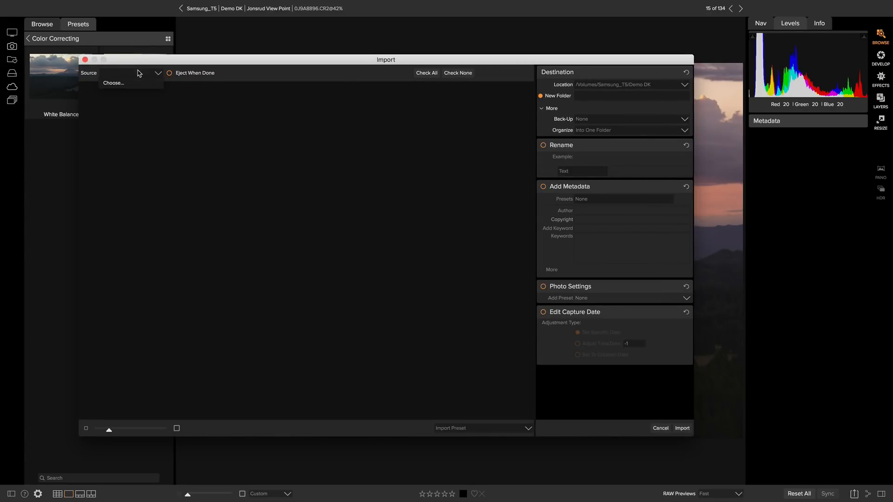
click(112, 83)
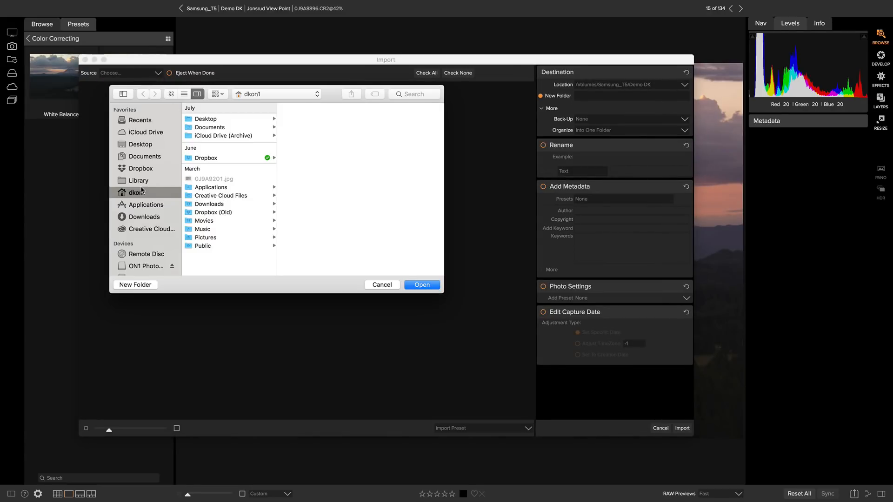
click(148, 182)
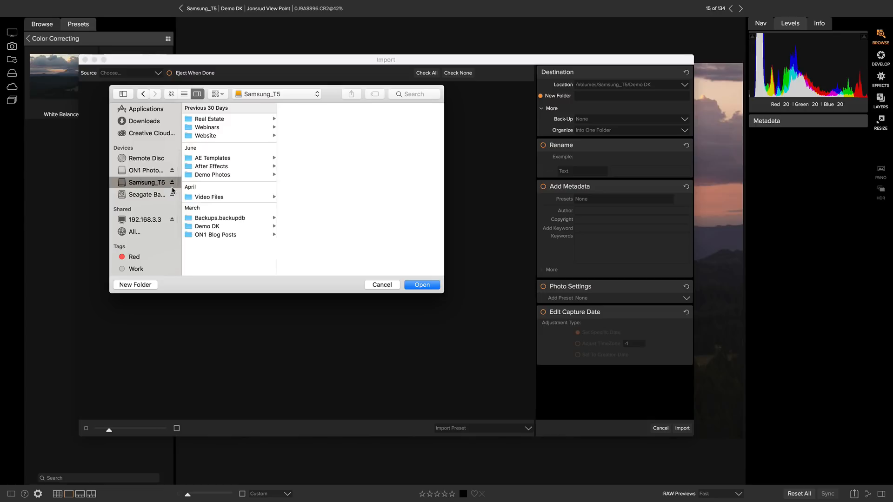
click(206, 226)
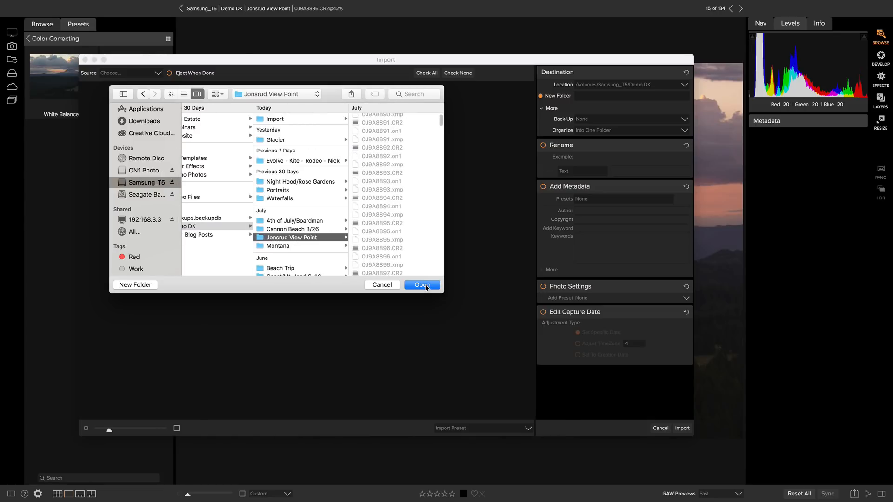
click(423, 285)
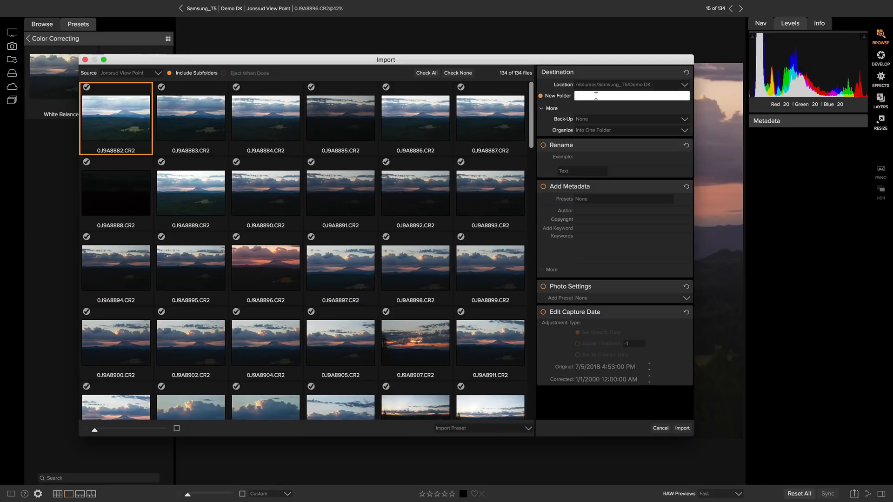
Import into a new 'Color Correcting' folder with the White Balance - Blue Cast preset applied.
text(Color Correcting)
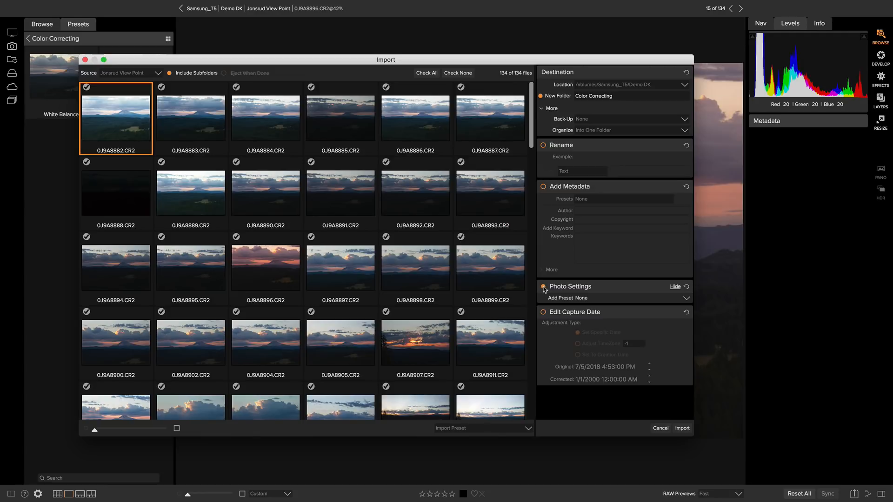
click(581, 297)
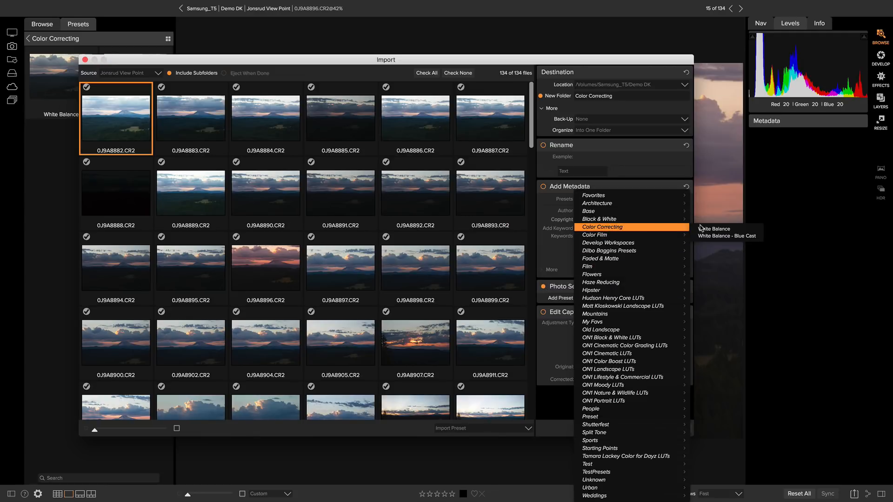
click(727, 236)
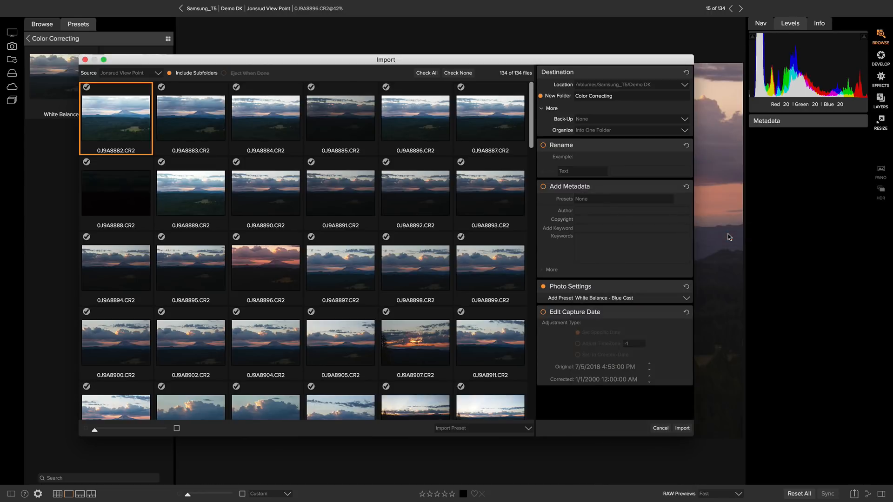
mouse_move(682, 428)
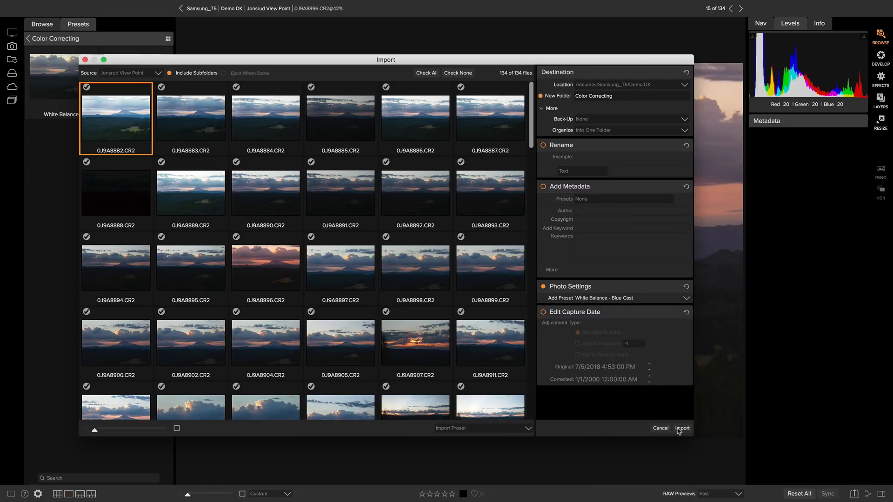
click(682, 428)
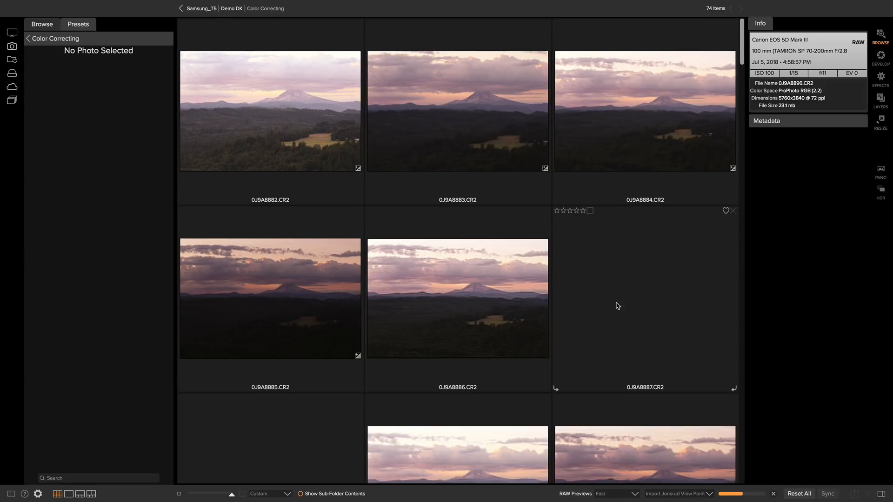
Develop imported 0J9A8883.CR2 and toggle Preview to compare its blue-cast white balance with the original.
double_click(458, 111)
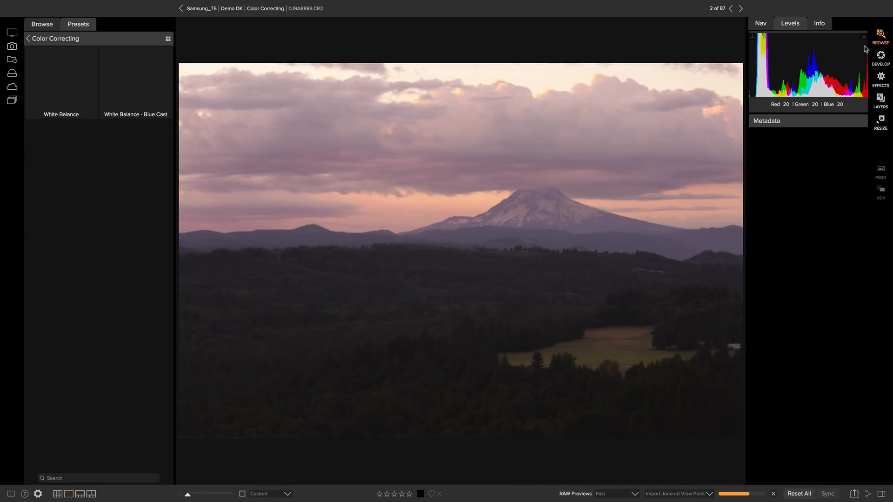
click(880, 58)
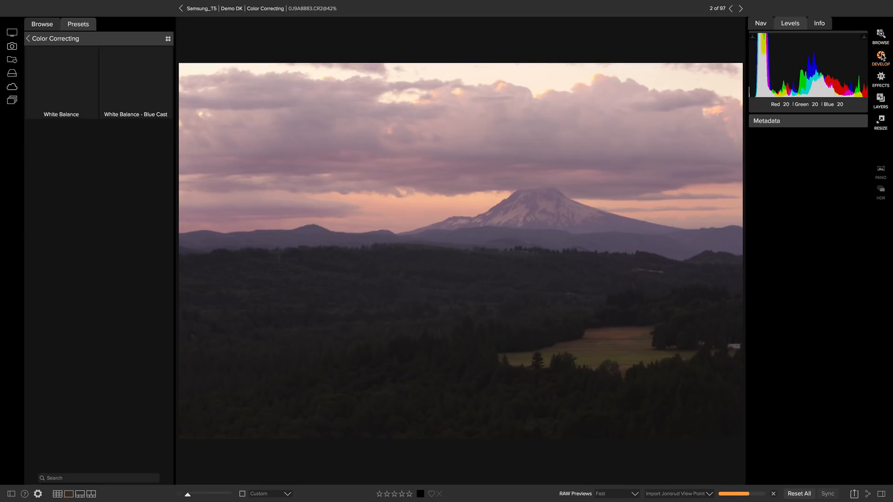
click(880, 60)
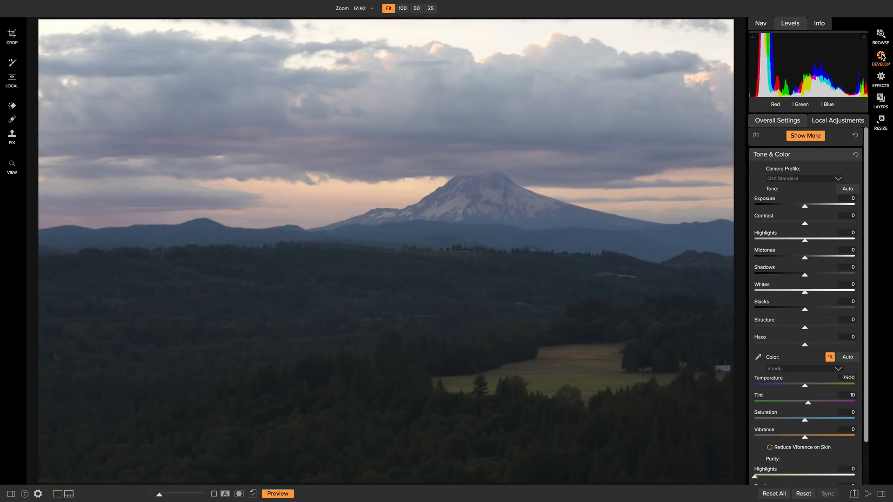
click(279, 493)
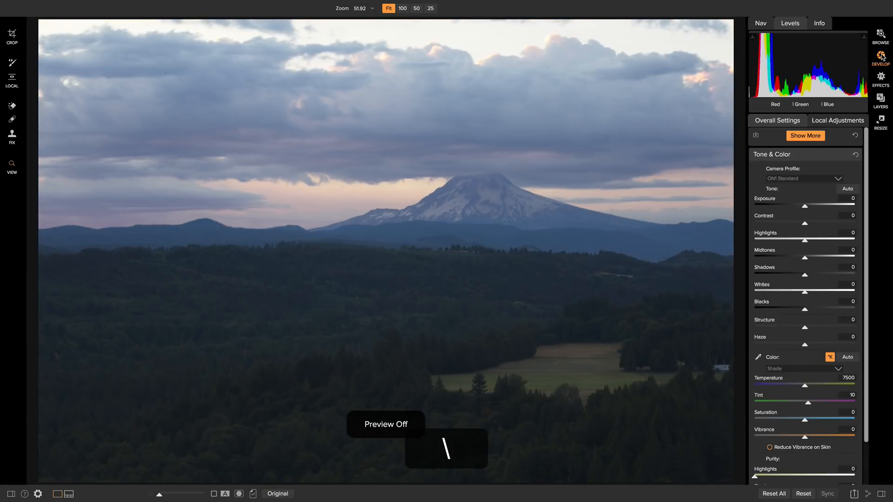